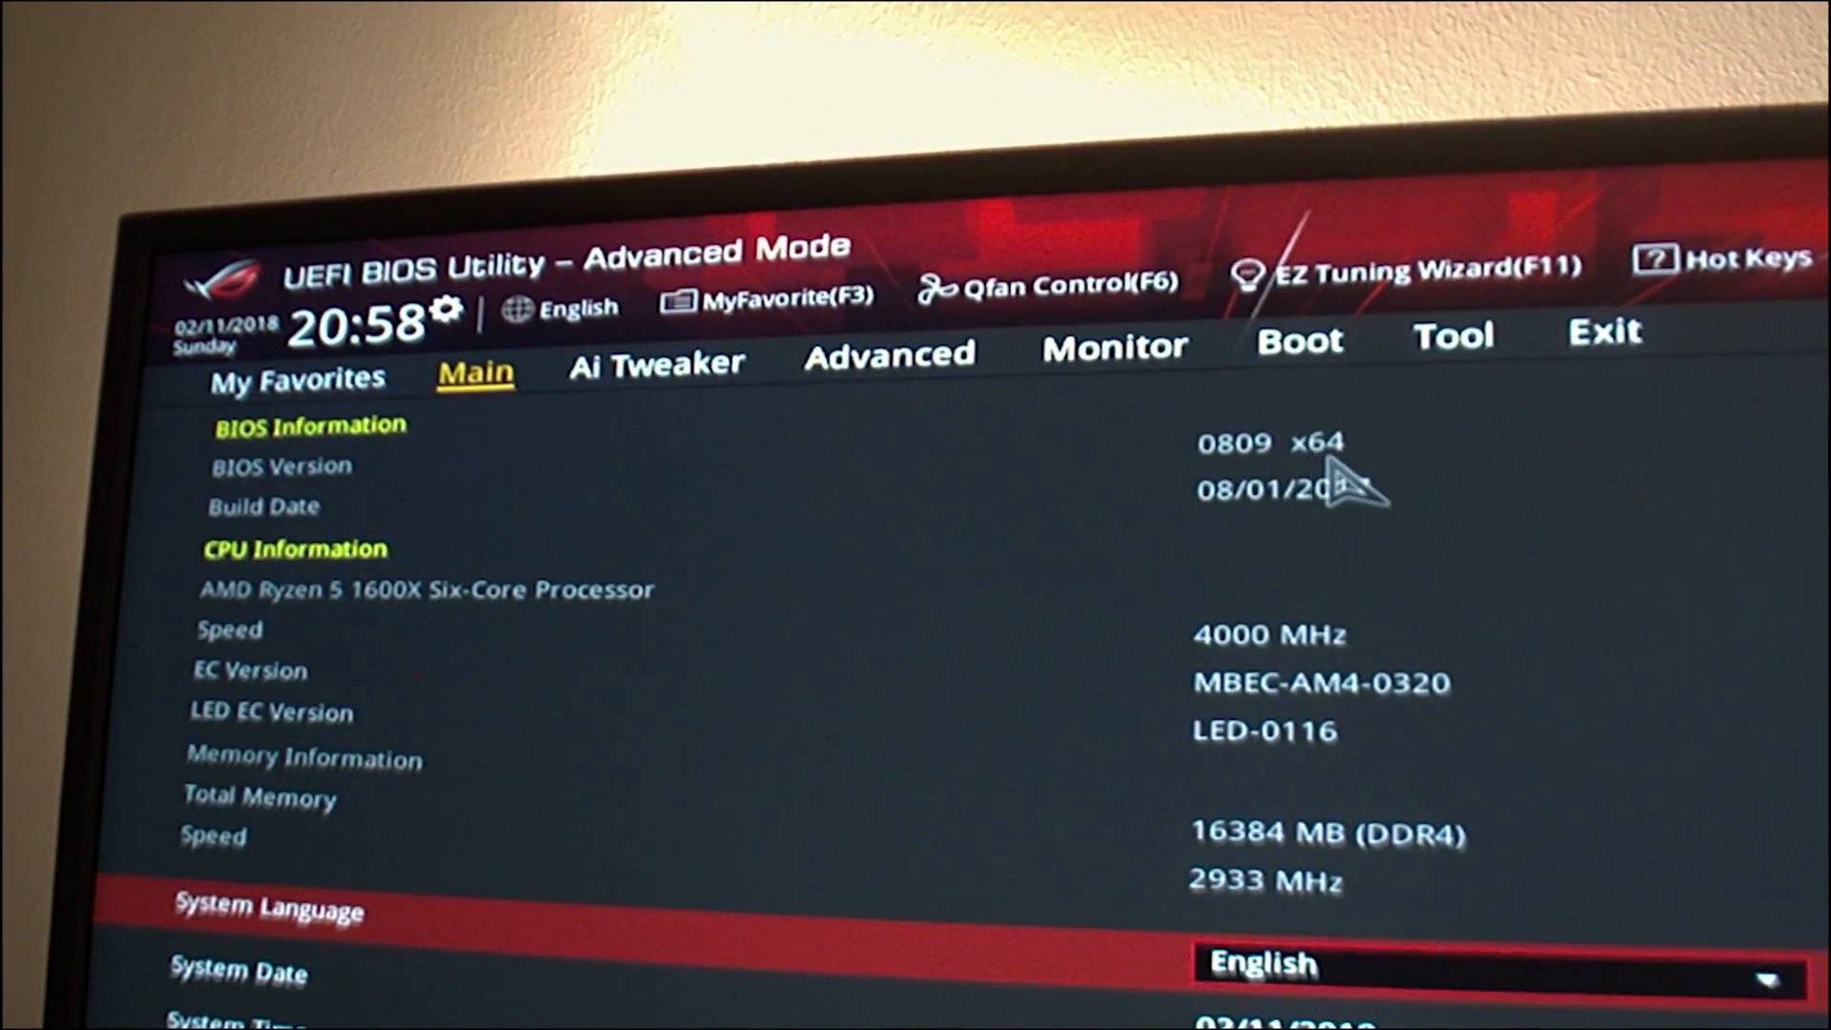
pyautogui.moveTo(269, 549)
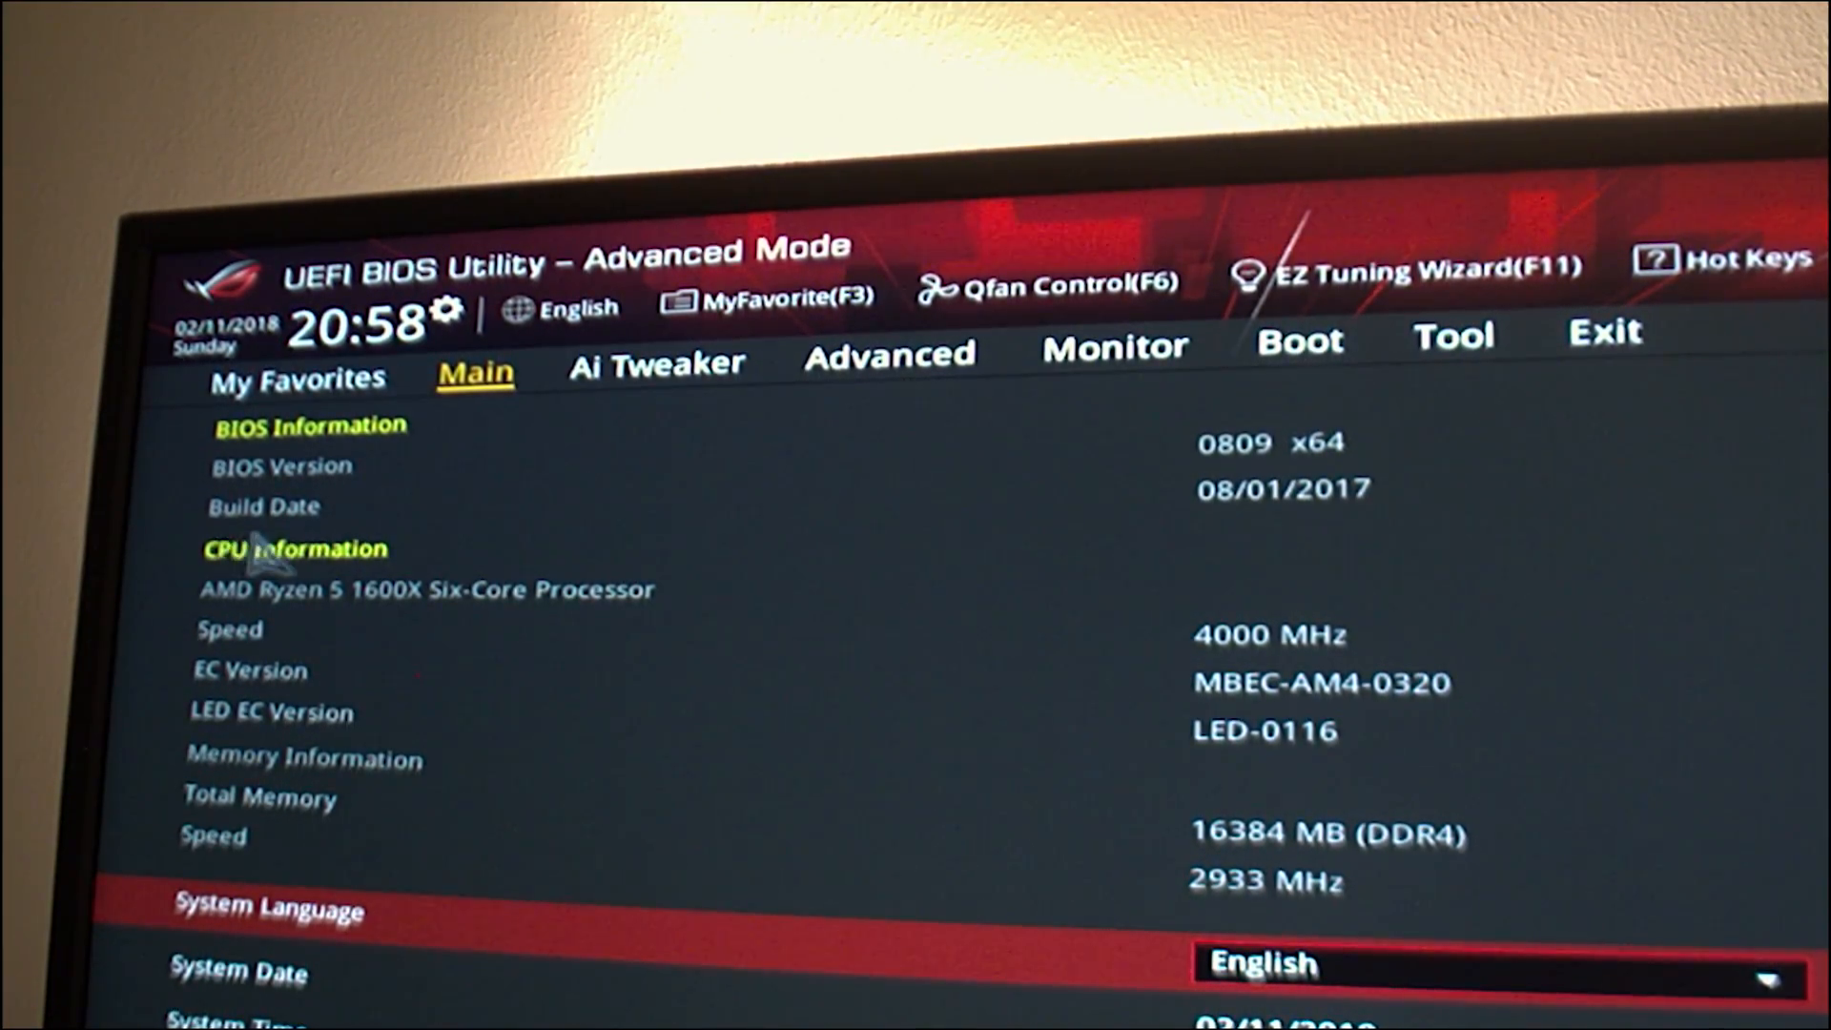
pyautogui.moveTo(1331, 537)
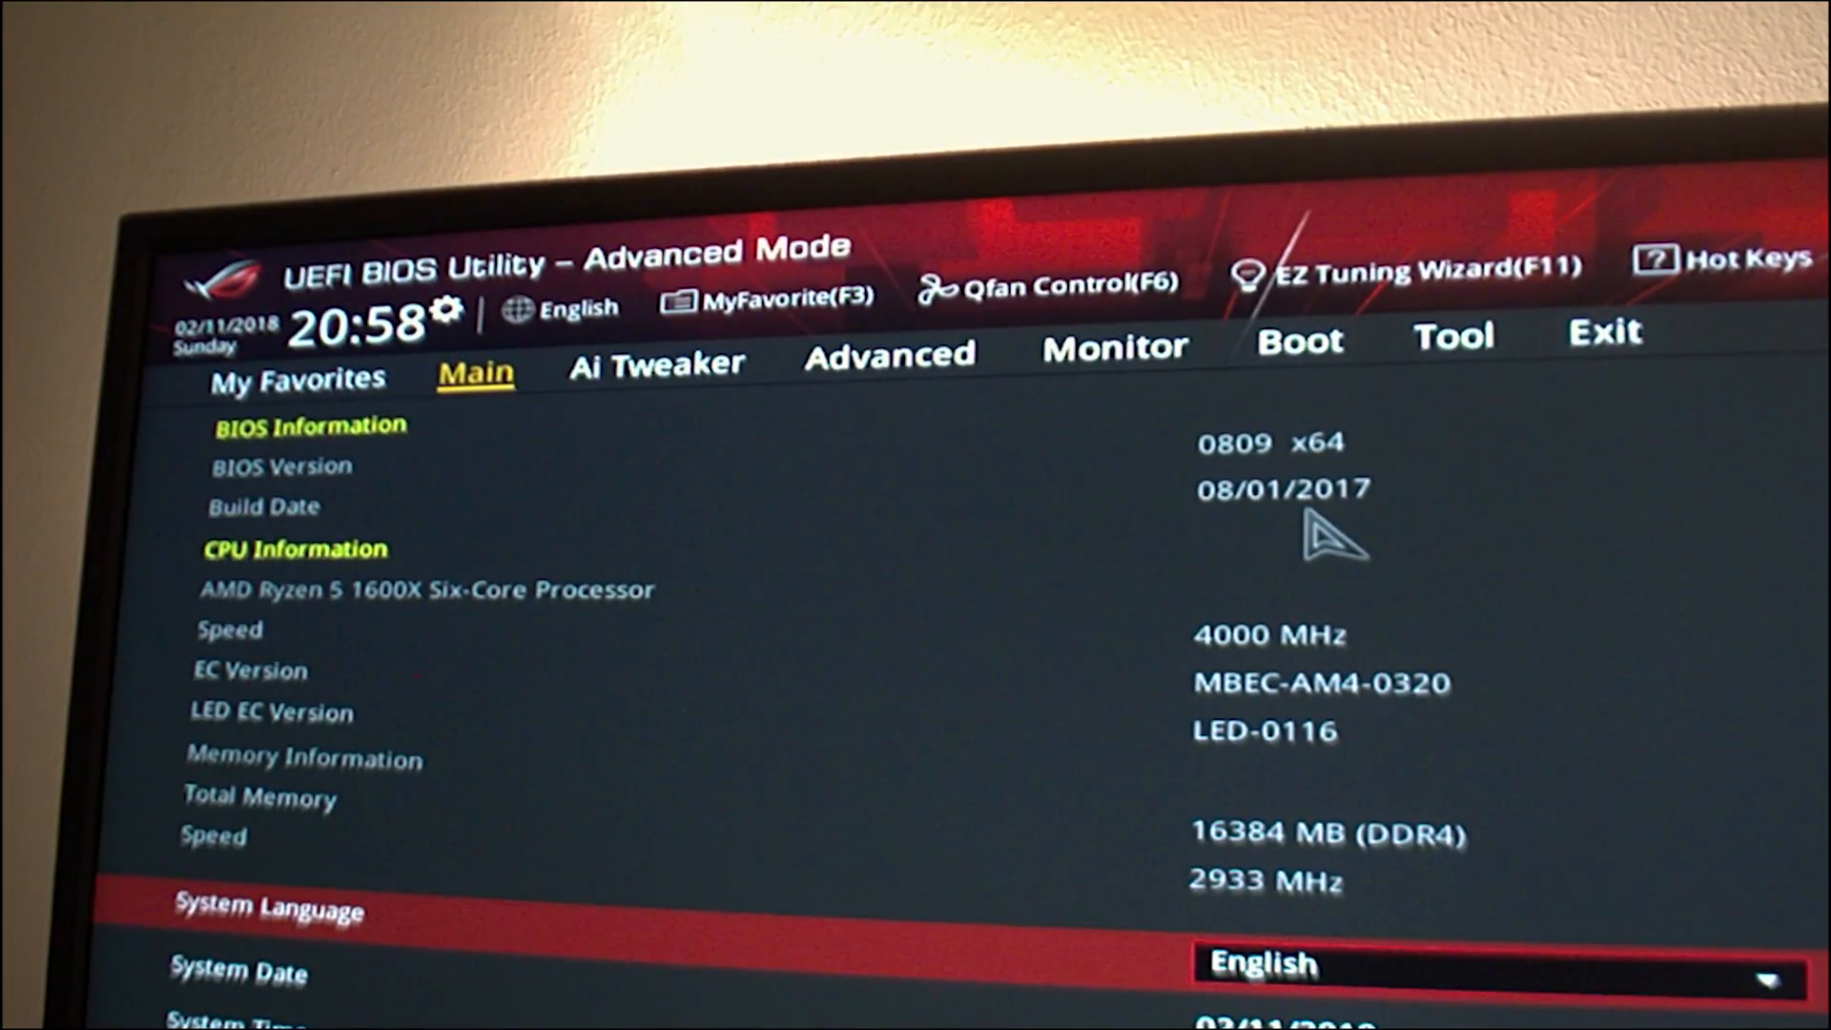
pyautogui.moveTo(1489, 322)
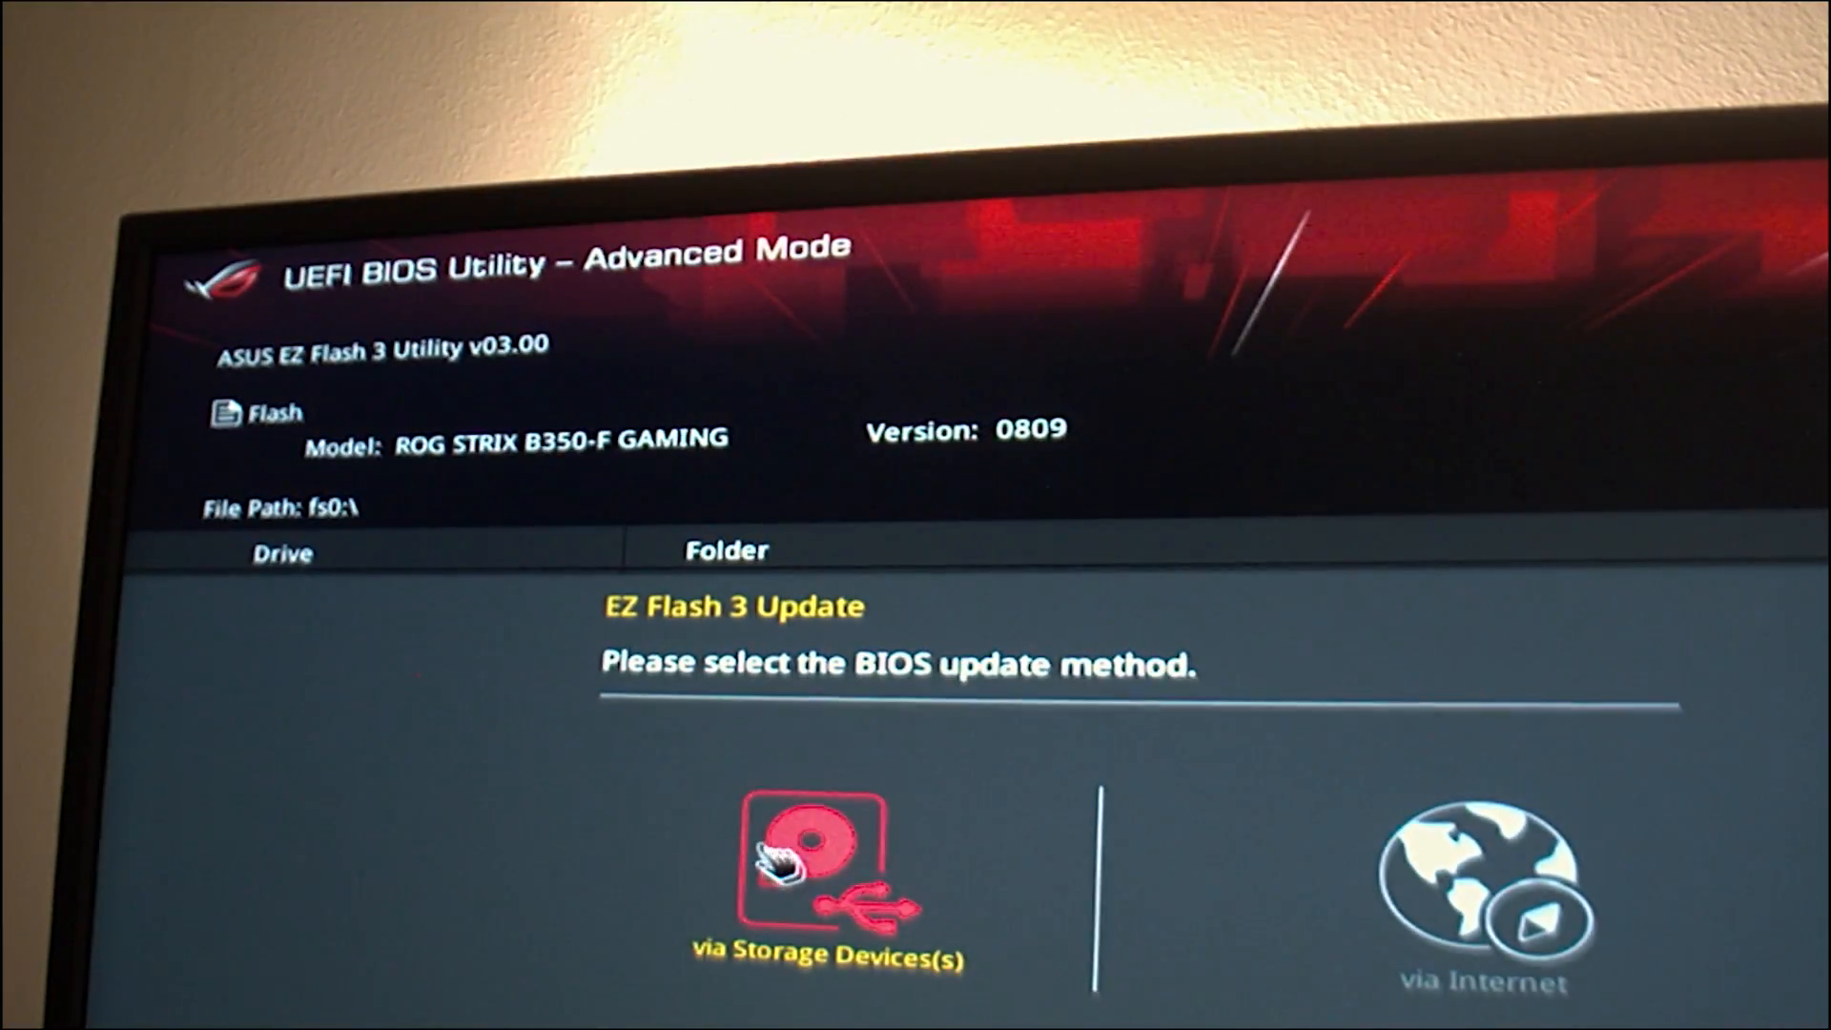
# Choose to update the BIOS via storage device.
pyautogui.click(827, 865)
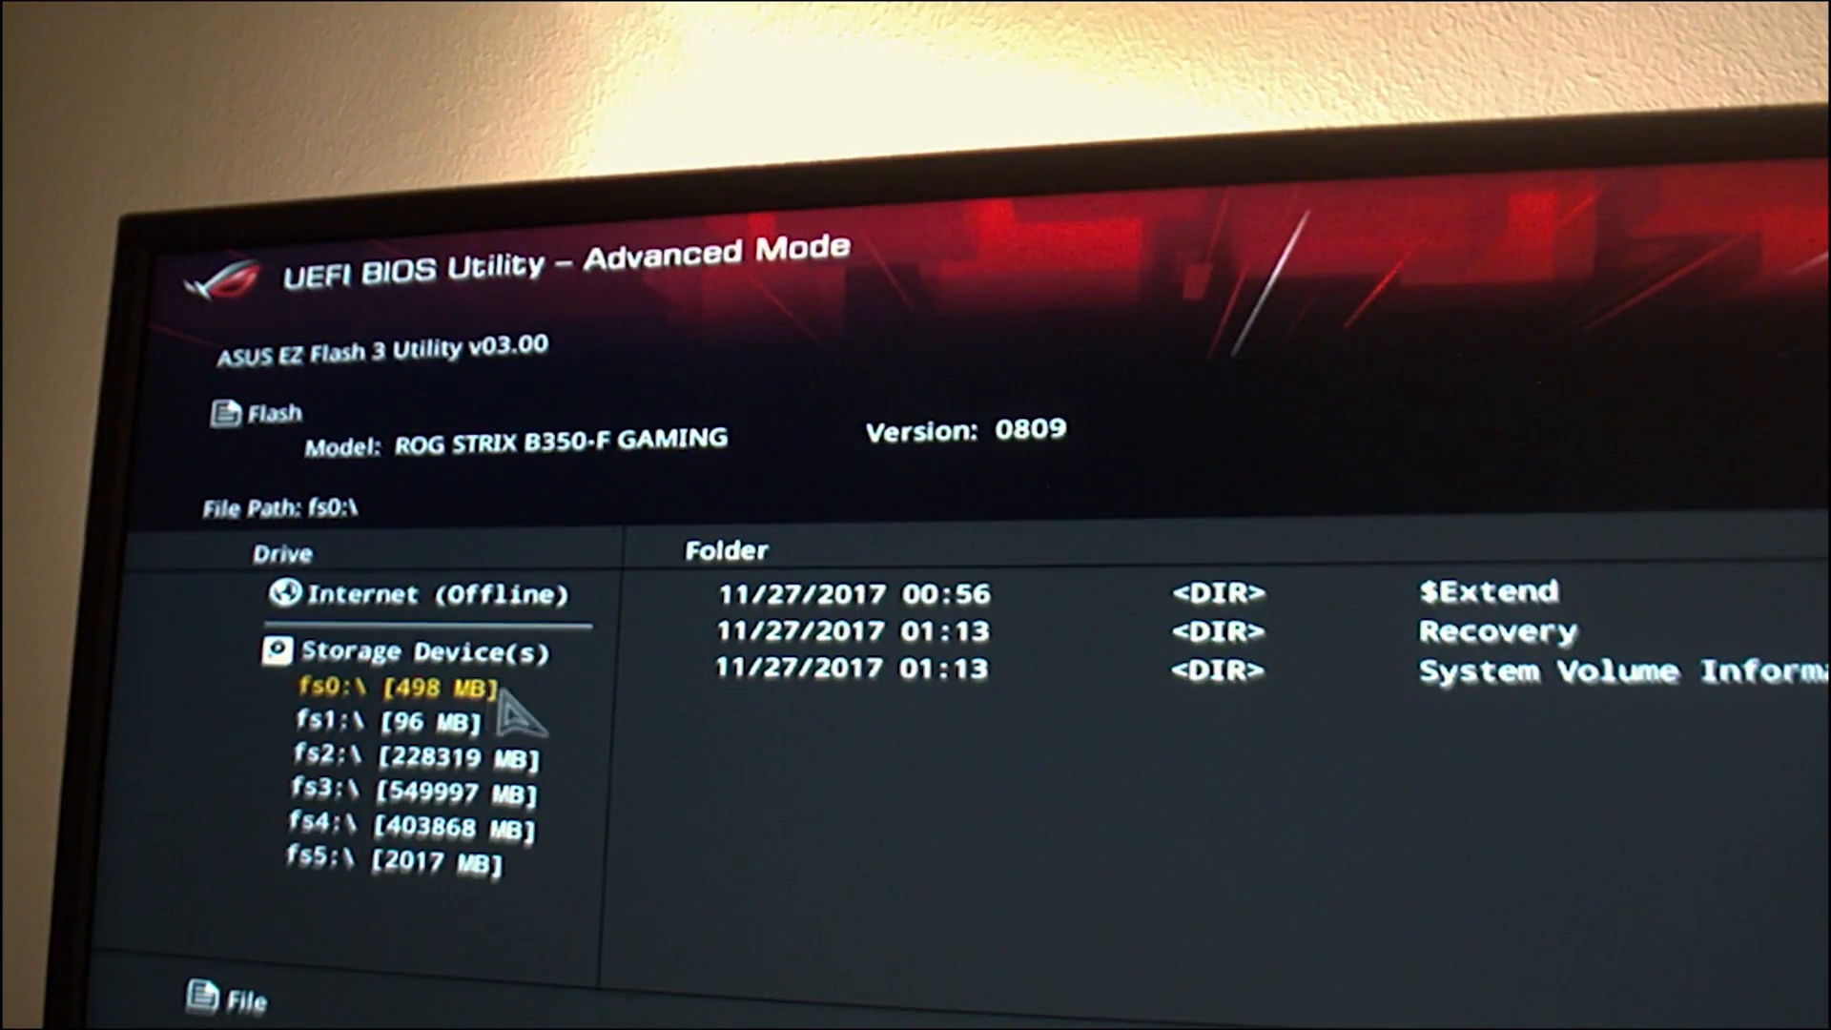
pyautogui.moveTo(490, 730)
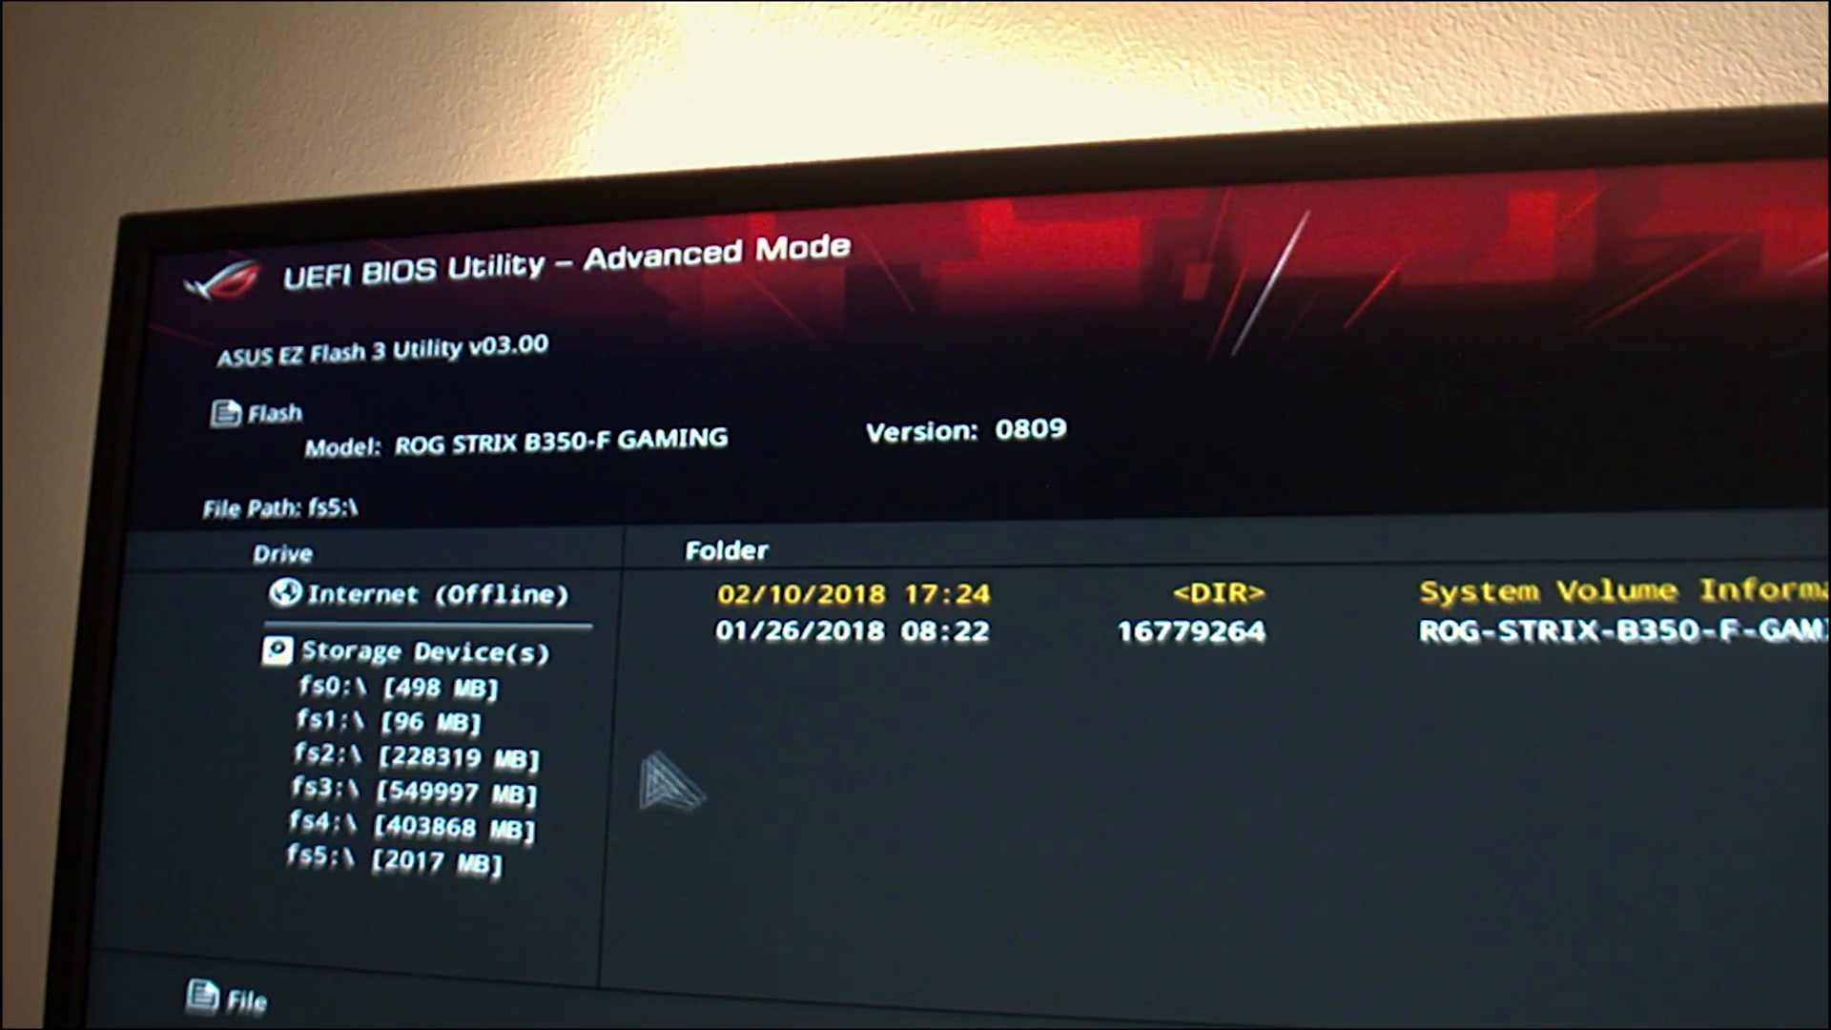
pyautogui.moveTo(1098, 595)
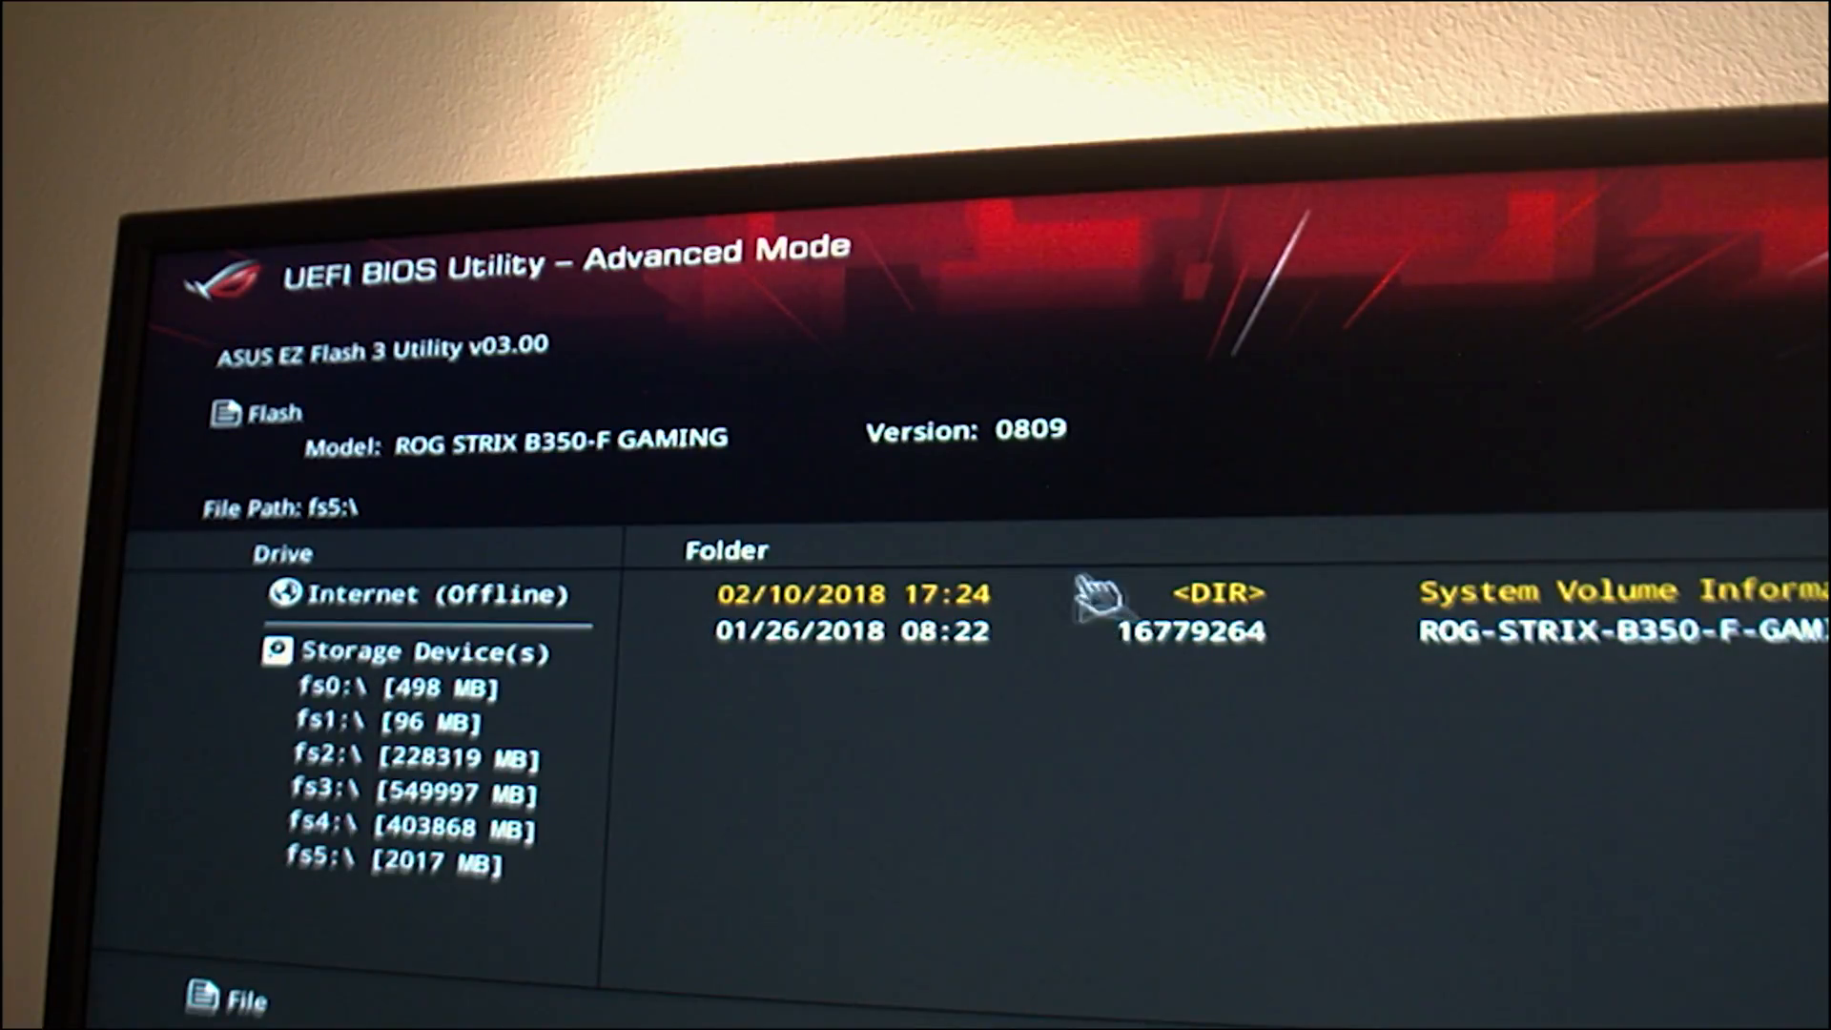
# Select the ROG-STRIX-B350-F-GAMING .CAP file on fs5 and confirm reading it.
pyautogui.click(1183, 631)
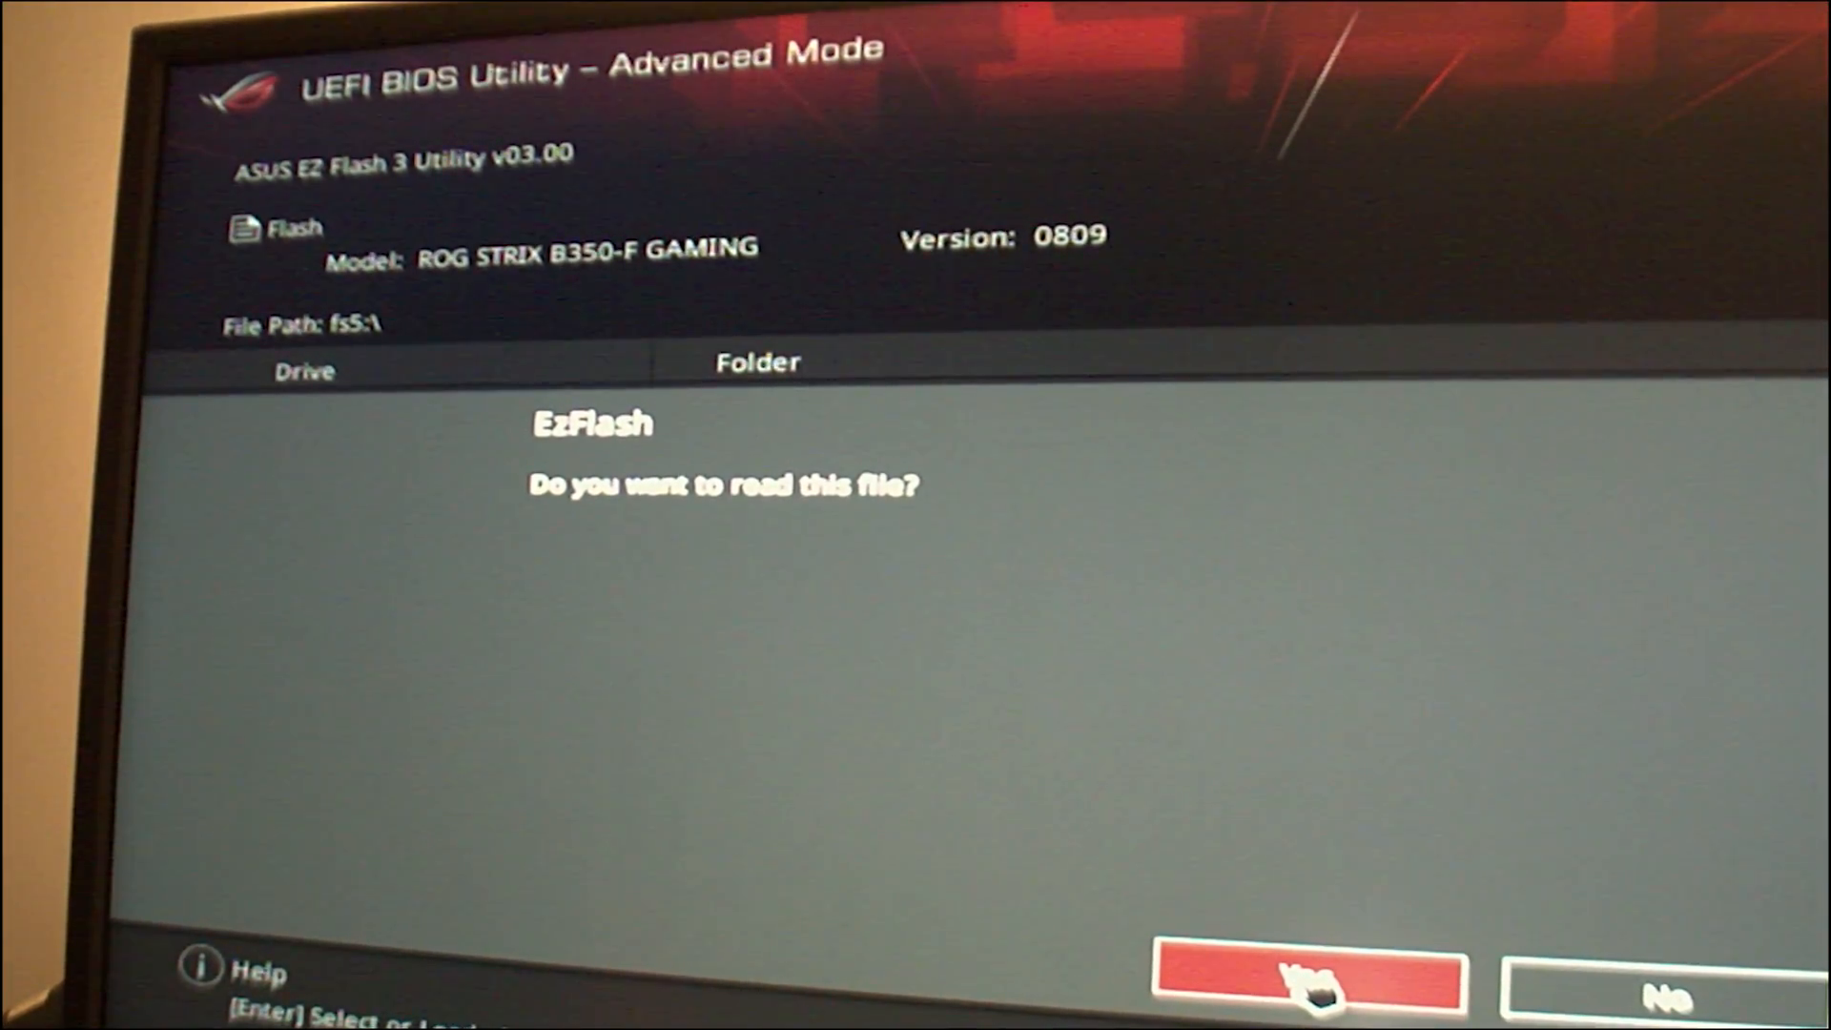
pyautogui.click(1308, 982)
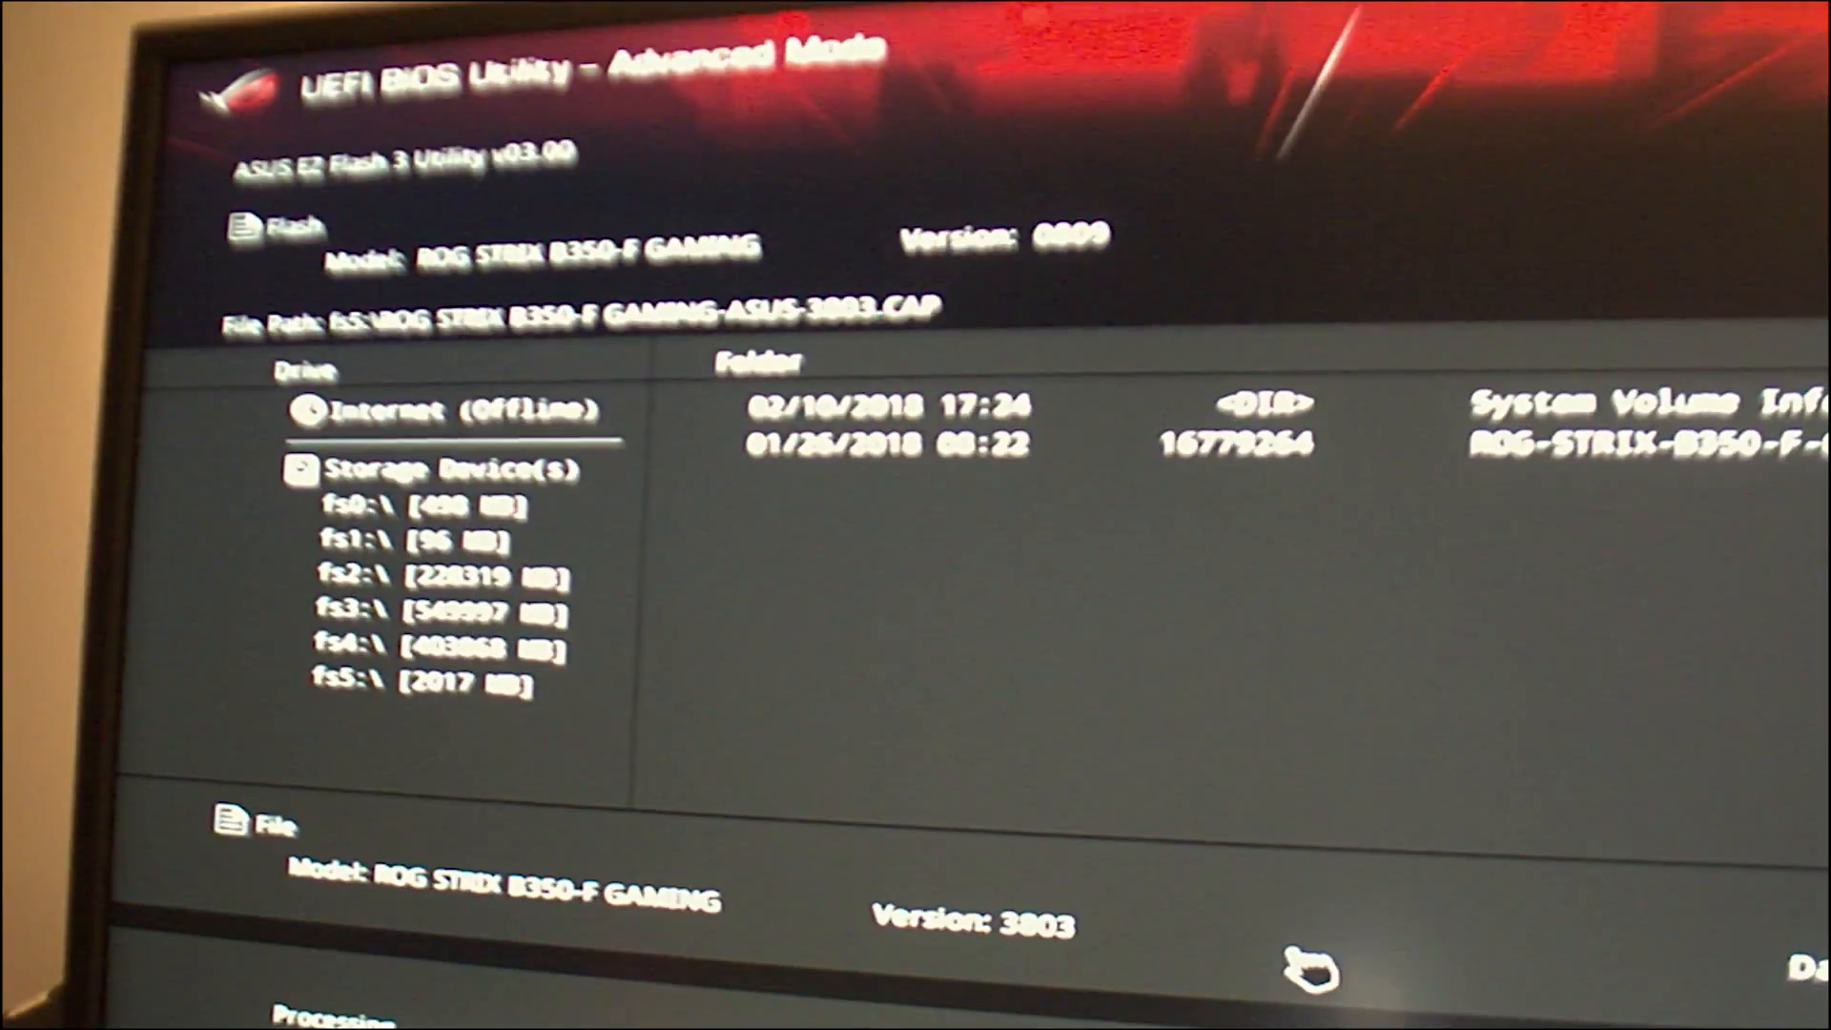